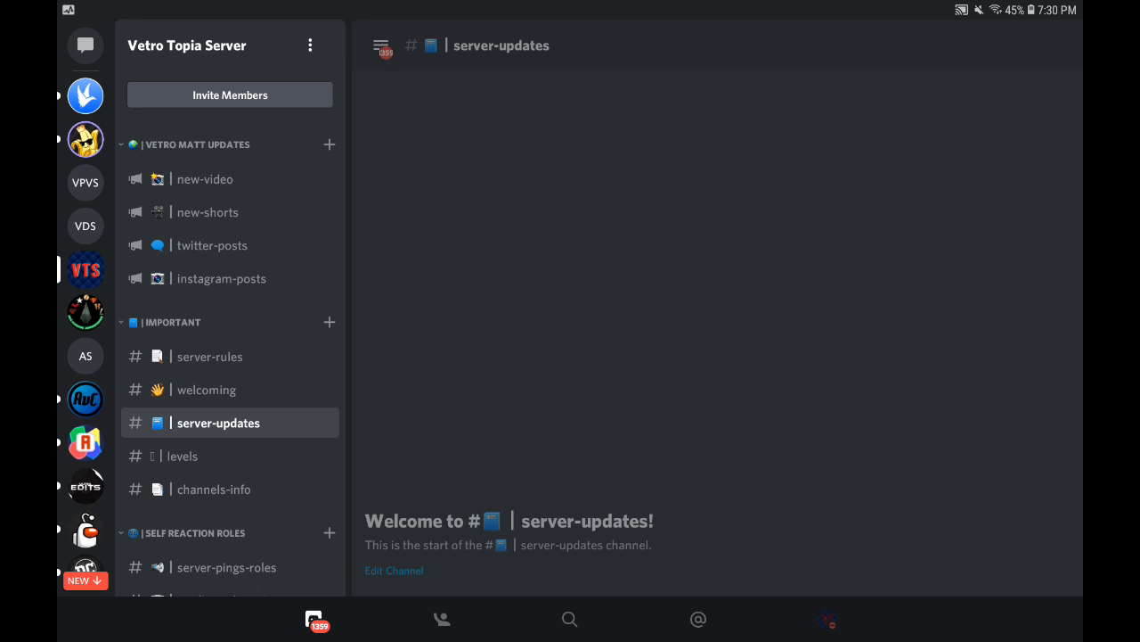
- Scroll the channel sidebar down to reach channels-info under the Important category
scroll("down", 3)
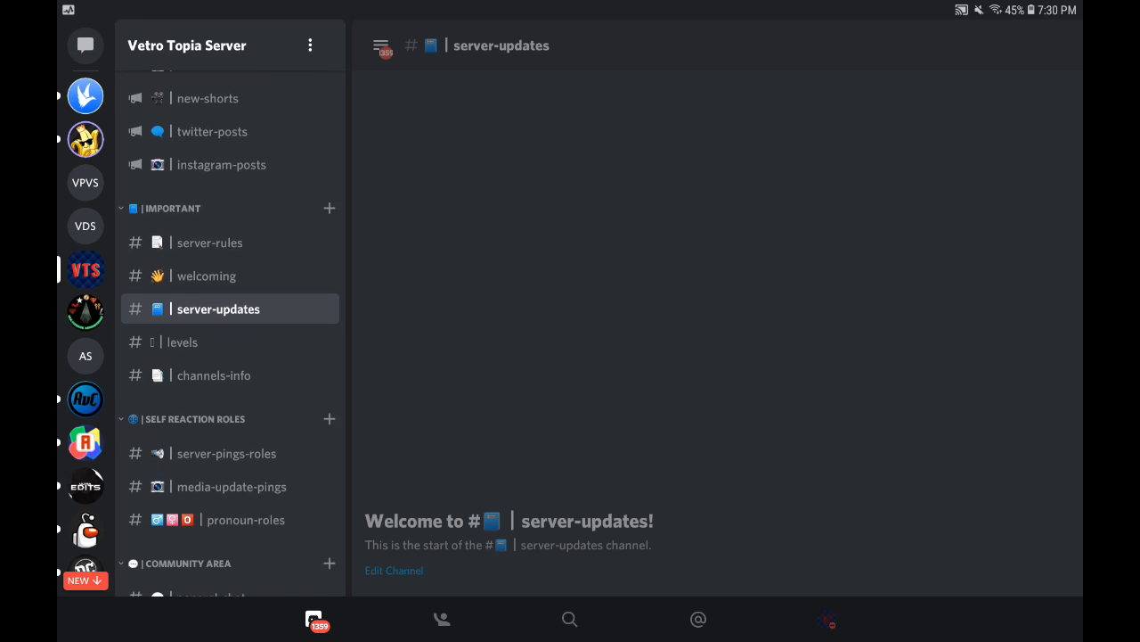
scroll("down", 3)
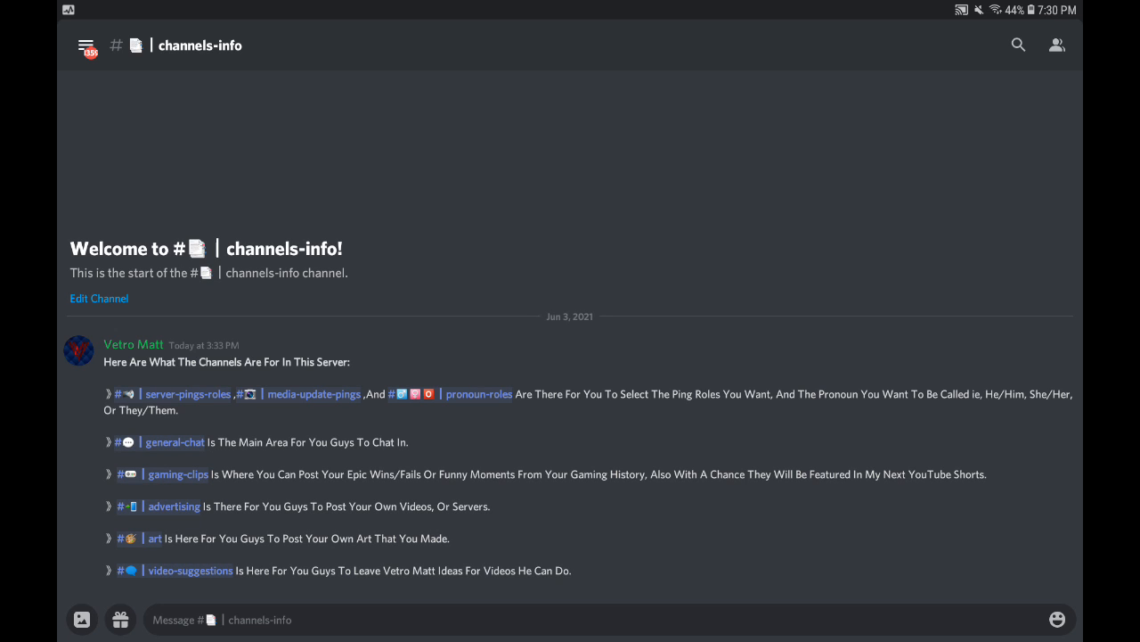
- Open the channel drawer and select pronoun-roles under Self Reaction Roles
left_click(86, 44)
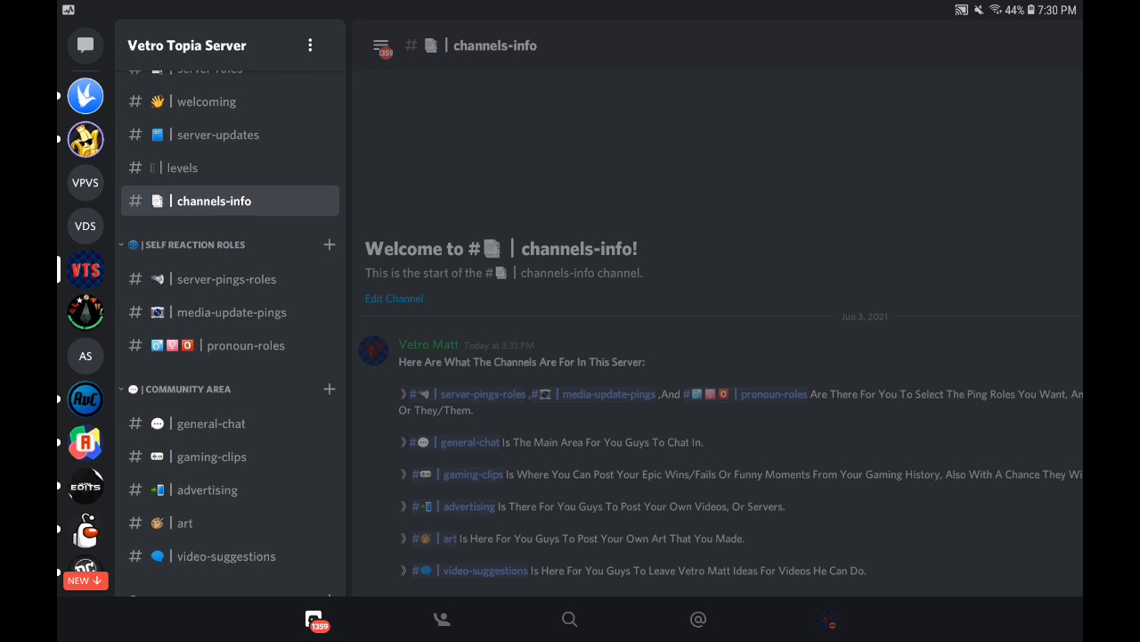
left_click(227, 278)
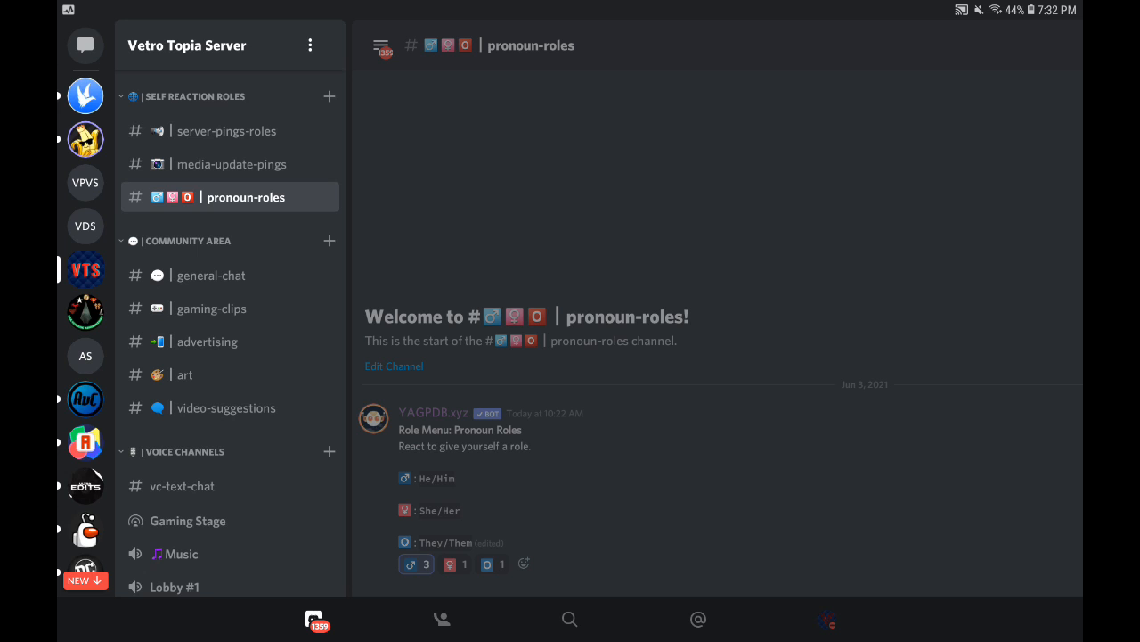
- Visit the empty gaming-clips channel, then bring the channel list back
left_click(212, 308)
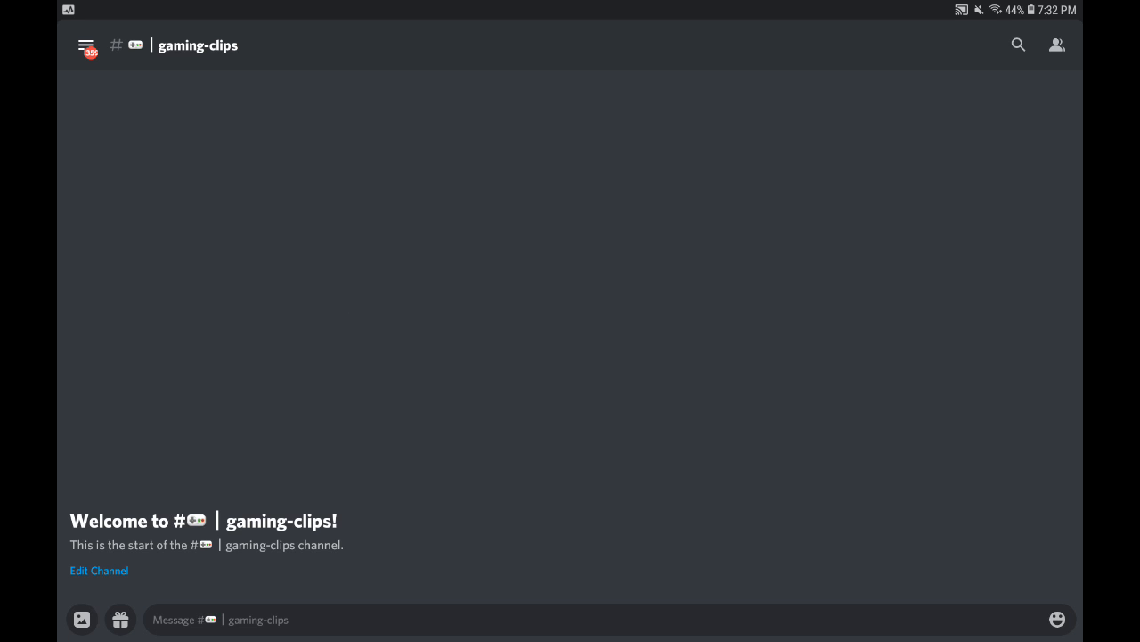
left_click(85, 45)
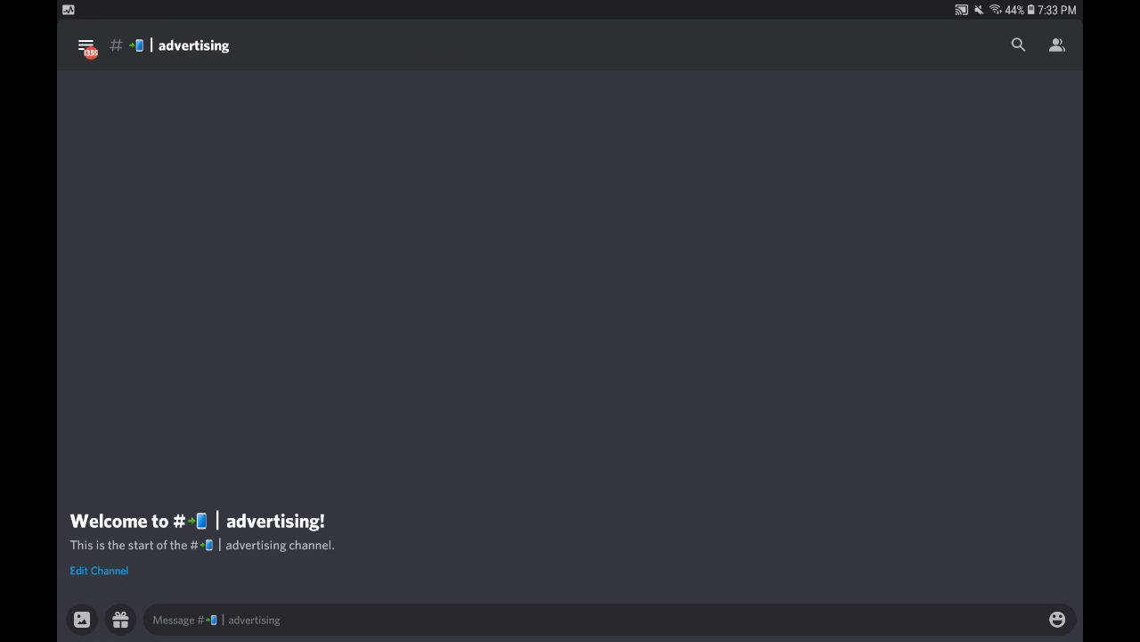
- Stop briefly in the art channel, then open video-suggestions under Community Area
left_click(86, 44)
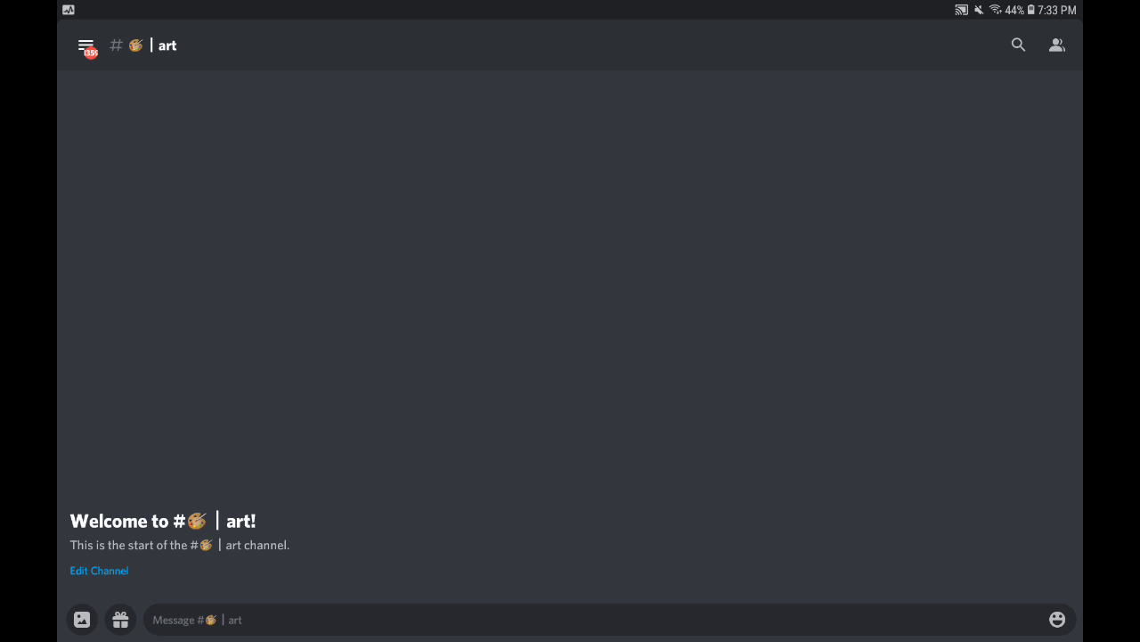
left_click(85, 45)
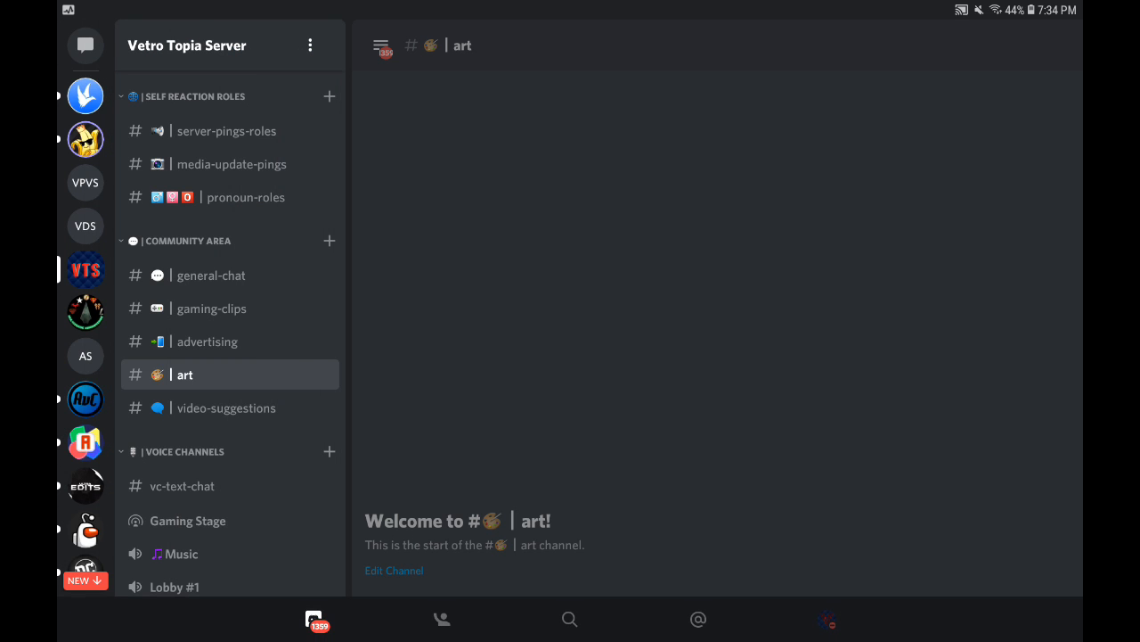
left_click(226, 407)
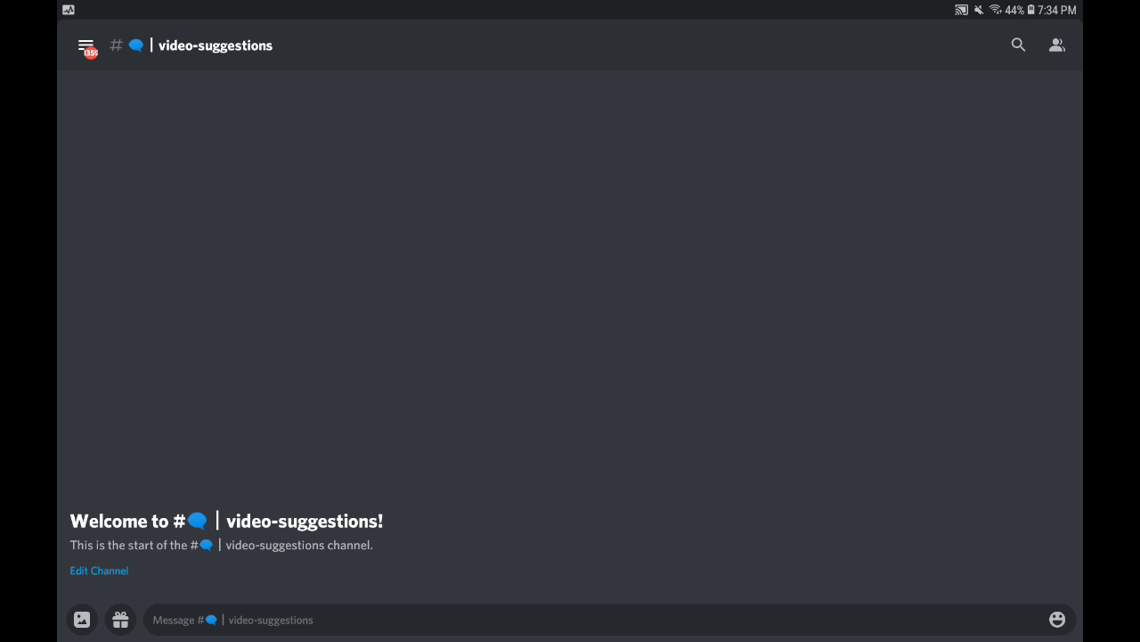
- Reopen the channel drawer and collapse the Community Area category
left_click(85, 45)
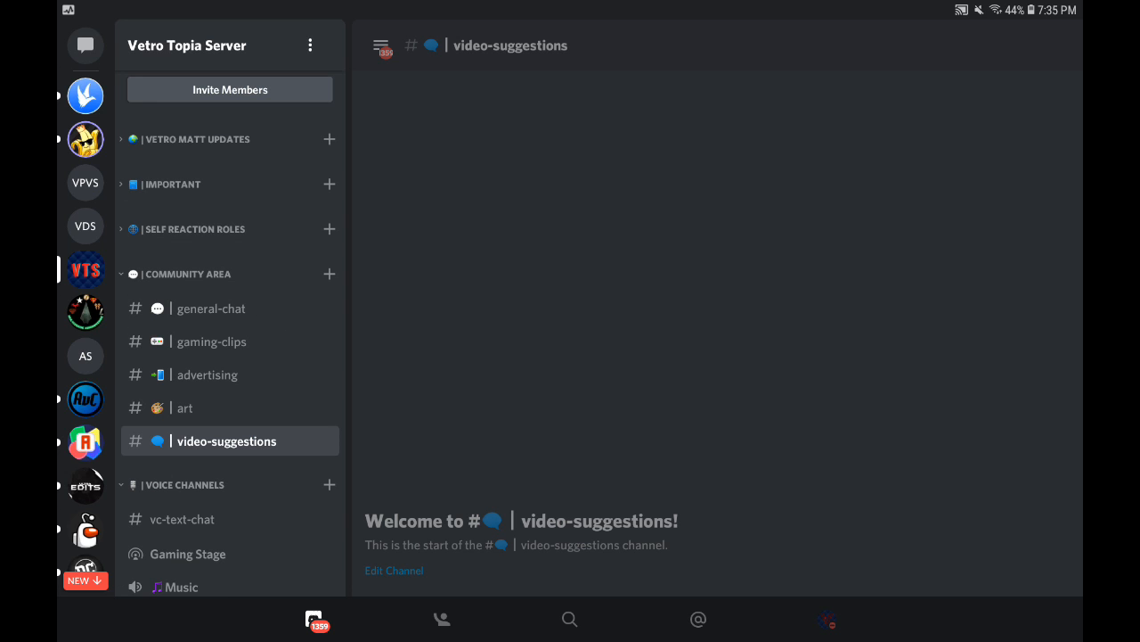
left_click(212, 341)
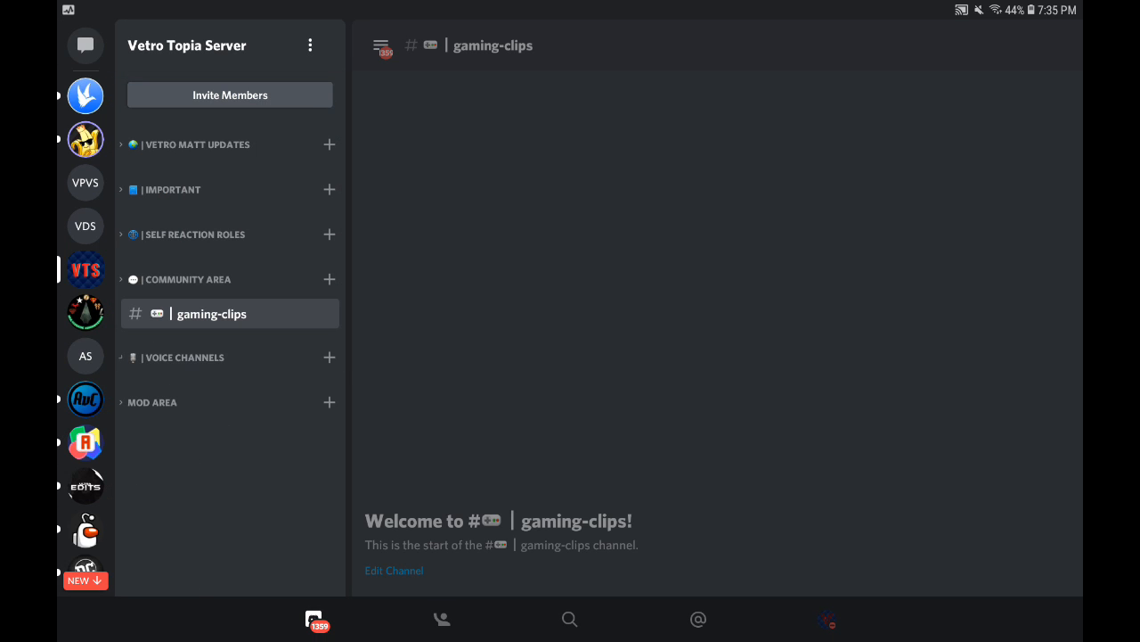